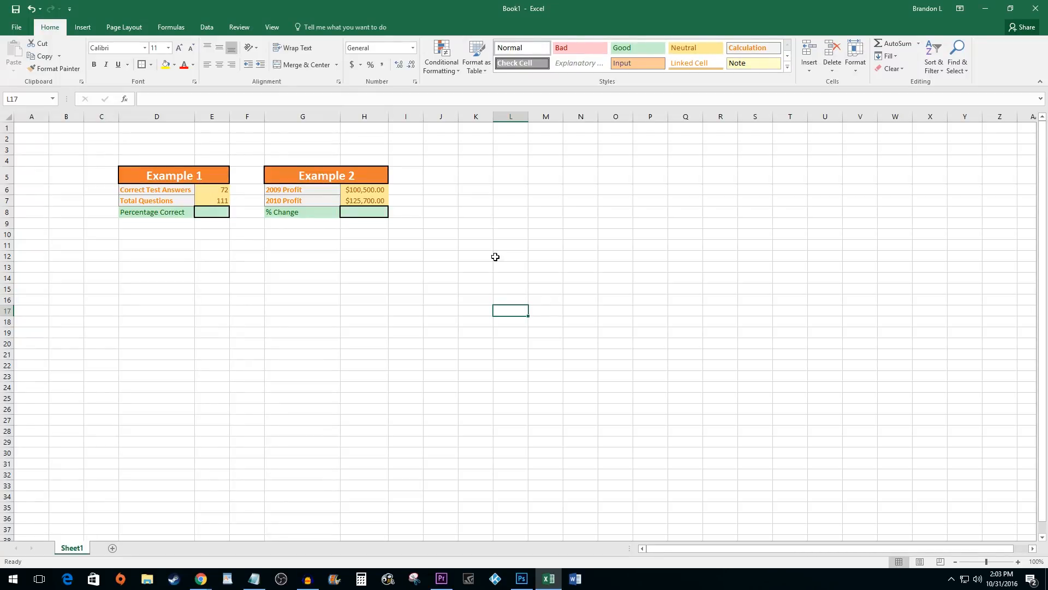
mouse_move(243, 213)
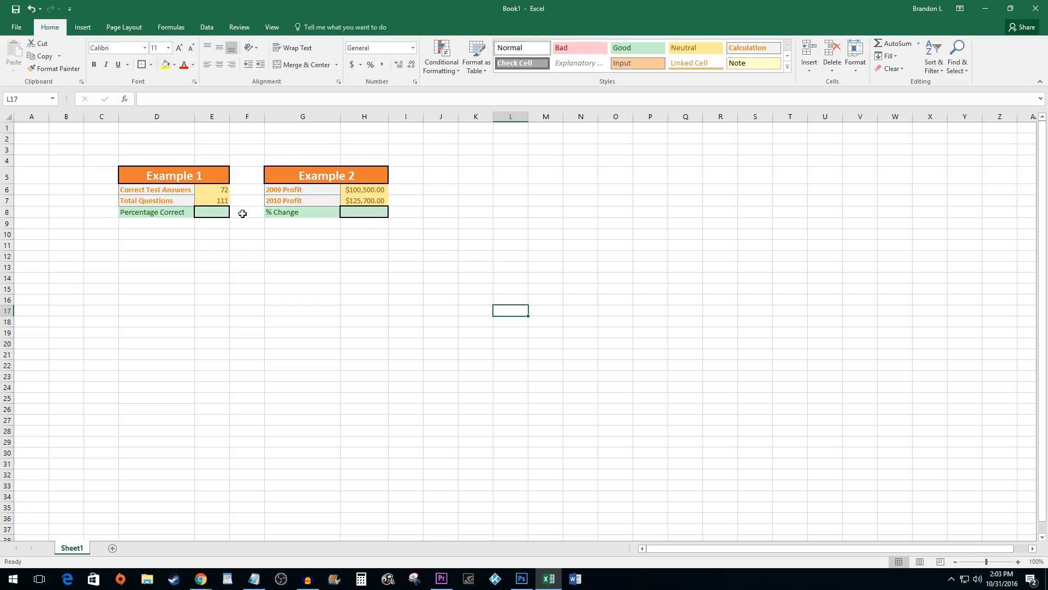
Apply Percentage number format with 2 decimal places to cell E8 via Format Cells.
right_click(211, 212)
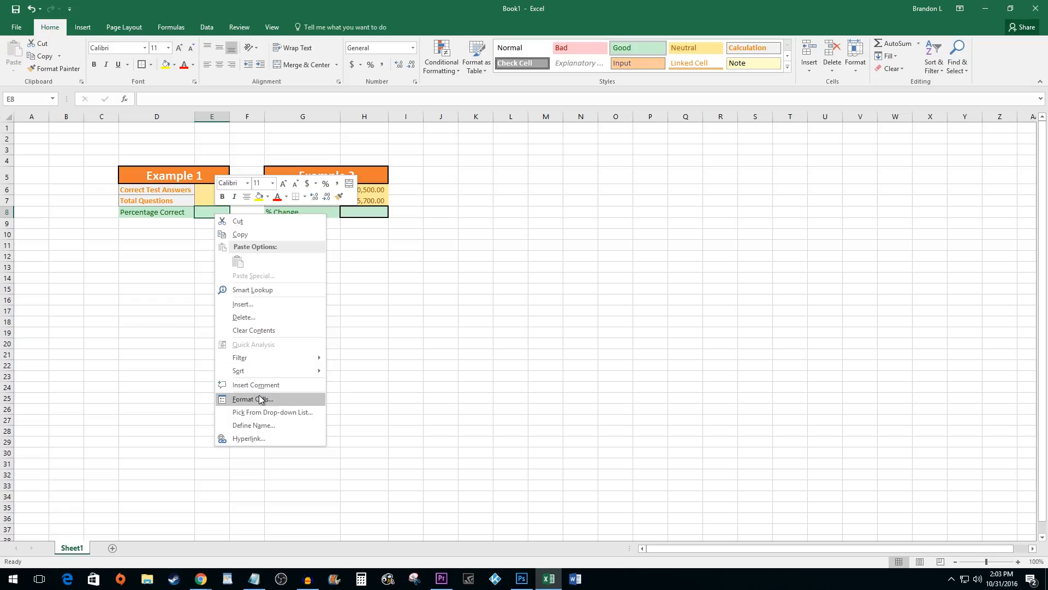
left_click(253, 399)
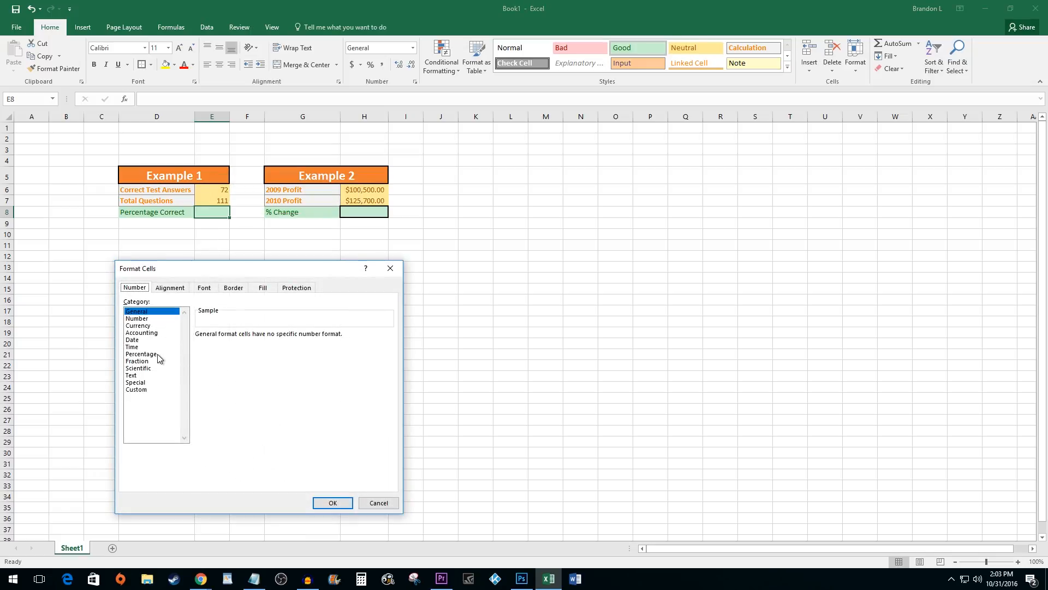
left_click(140, 353)
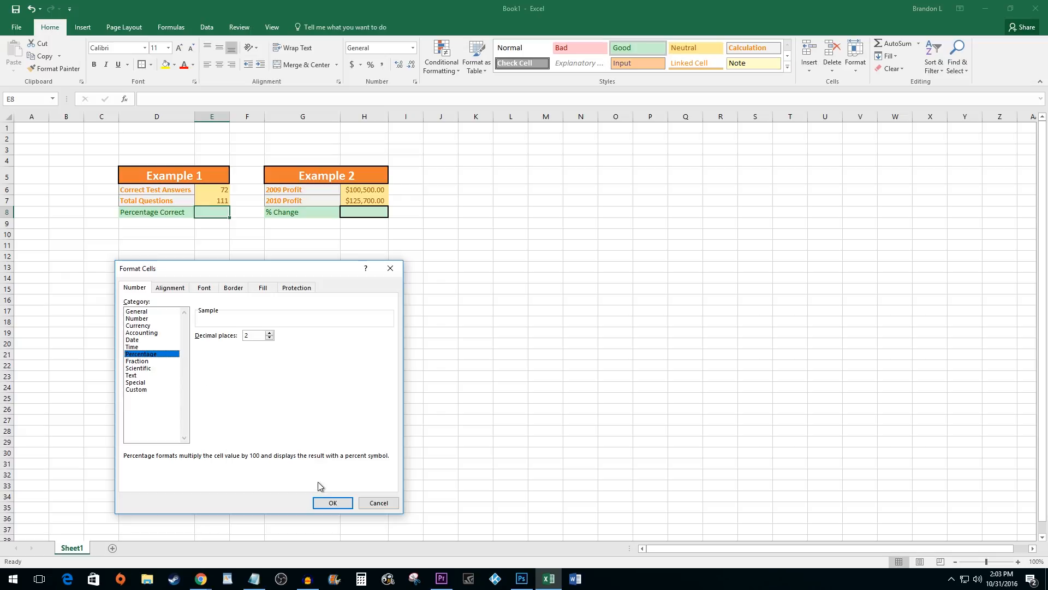
left_click(332, 502)
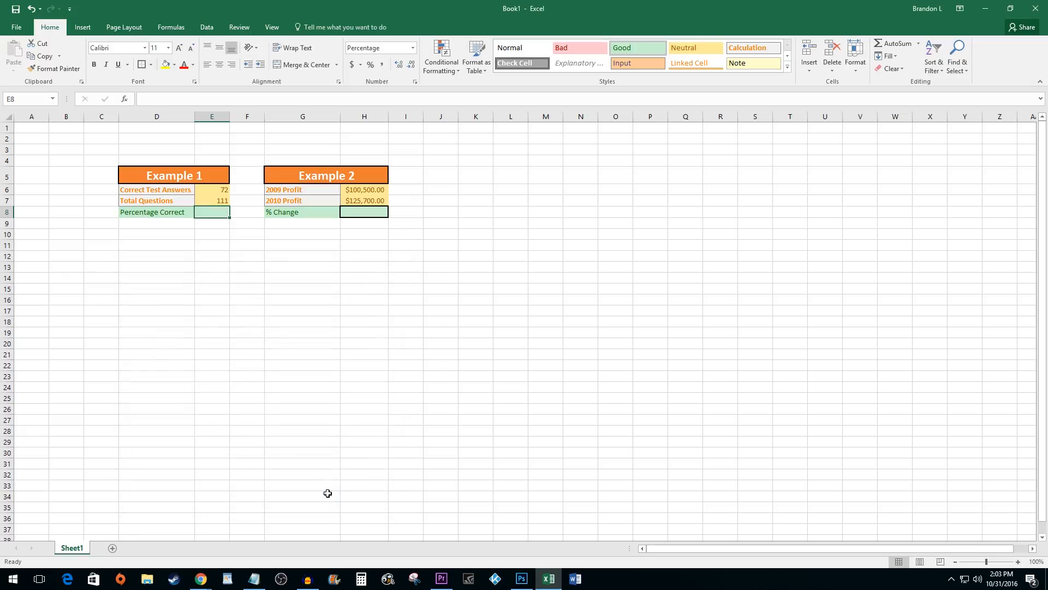
mouse_move(300, 447)
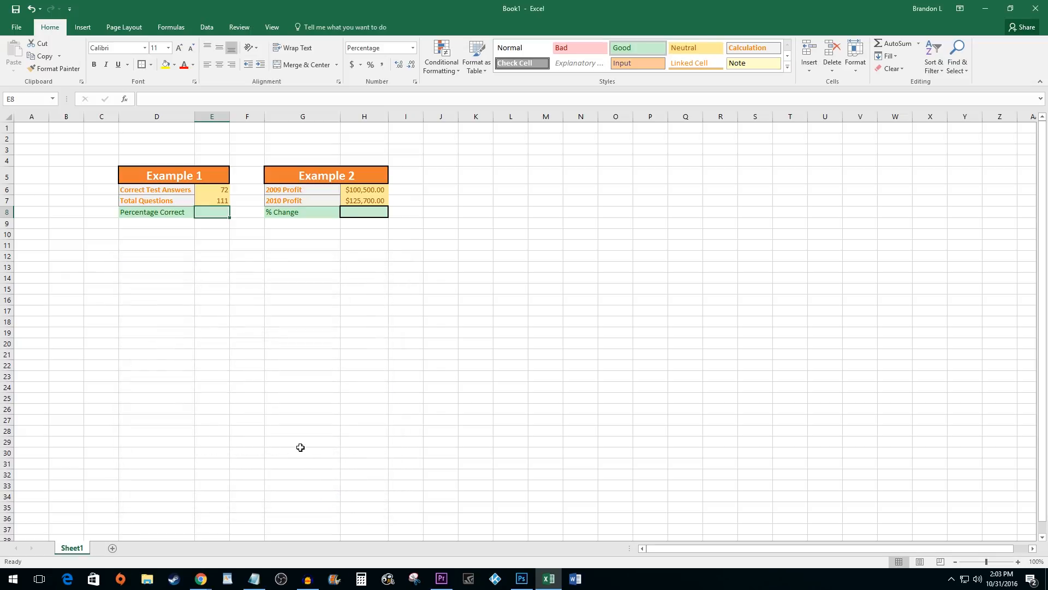
Enter =E6/E7 in E8 so Percentage Correct shows 64.86%.
type("=E6/")
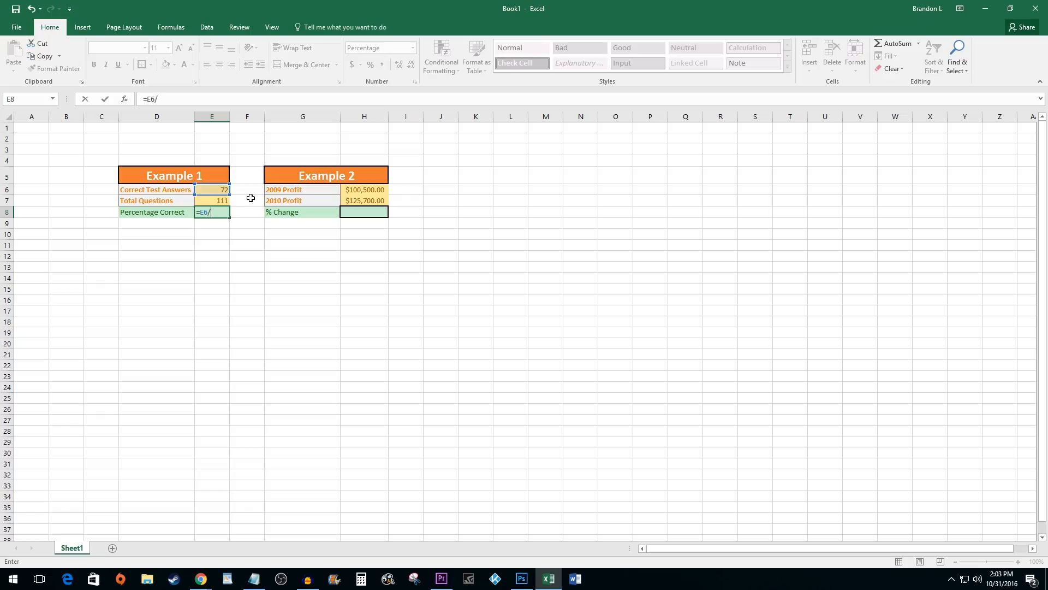
mouse_move(217, 202)
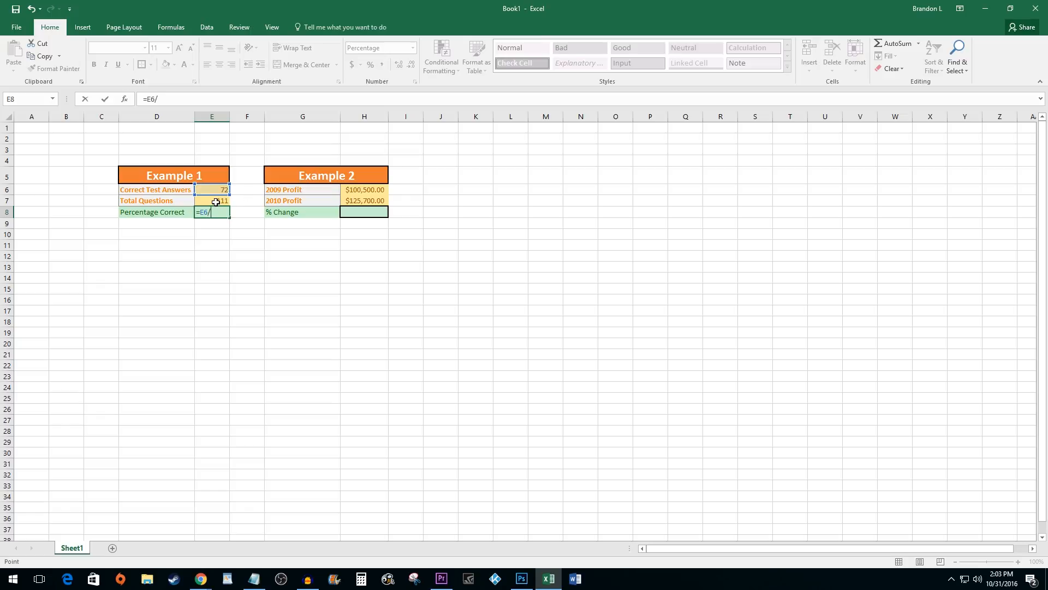
left_click(212, 200)
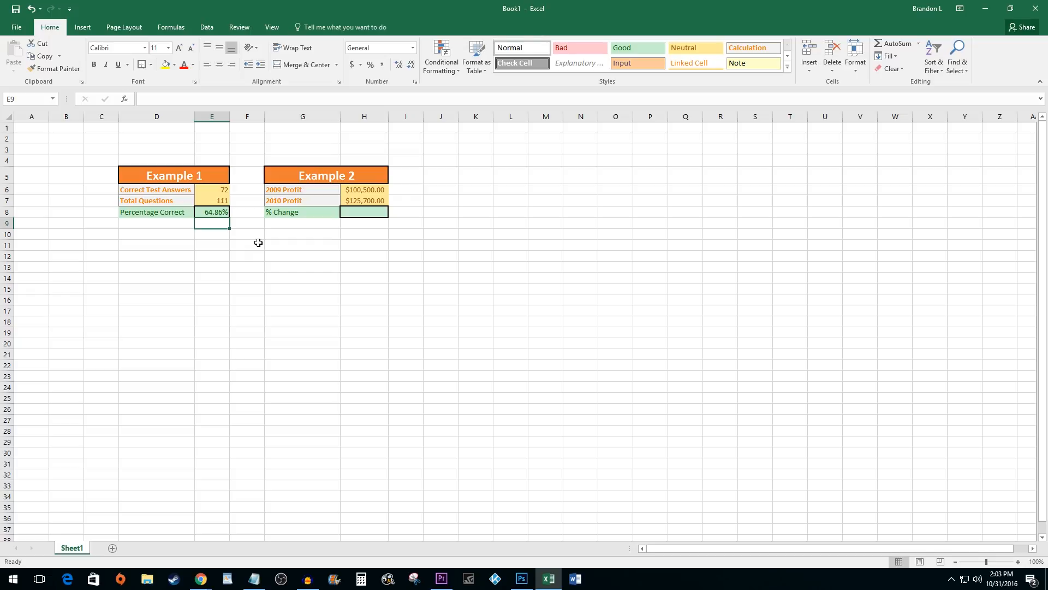
Give cell H8 a Percentage number format with 2 decimal places via Format Cells.
right_click(364, 212)
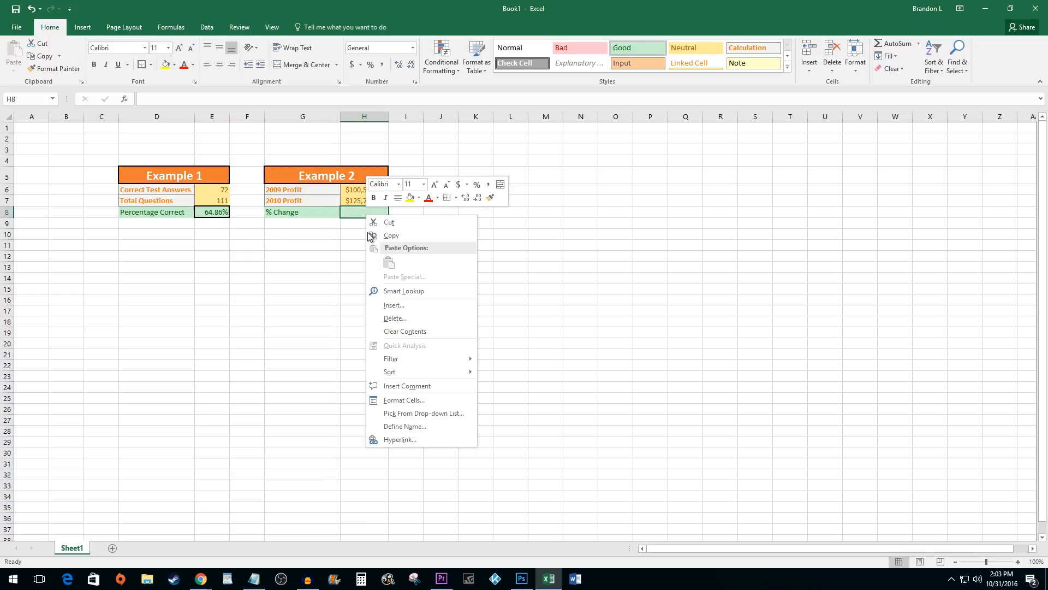
mouse_move(404, 400)
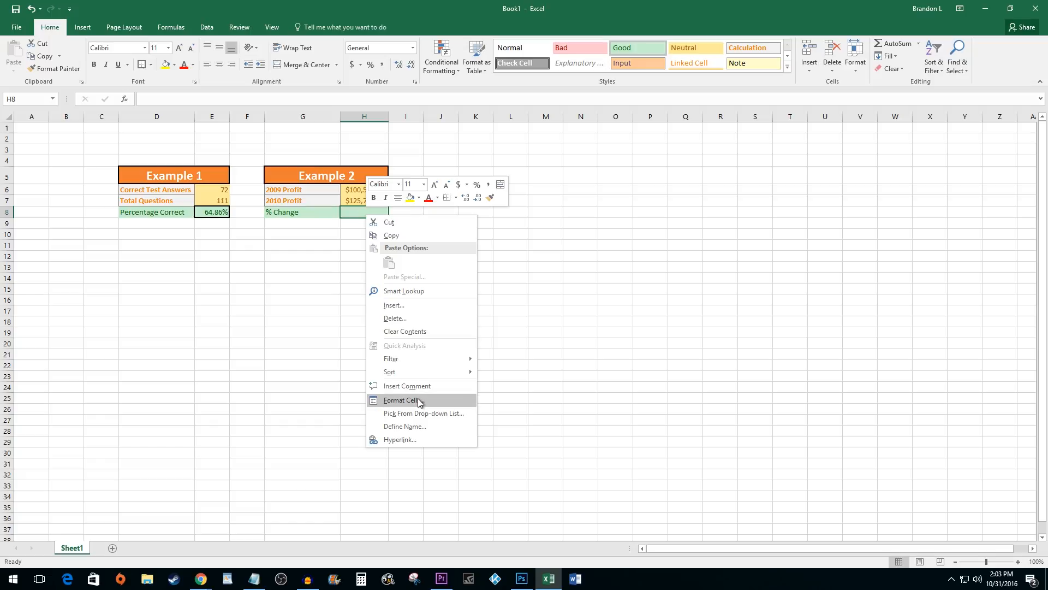
left_click(403, 400)
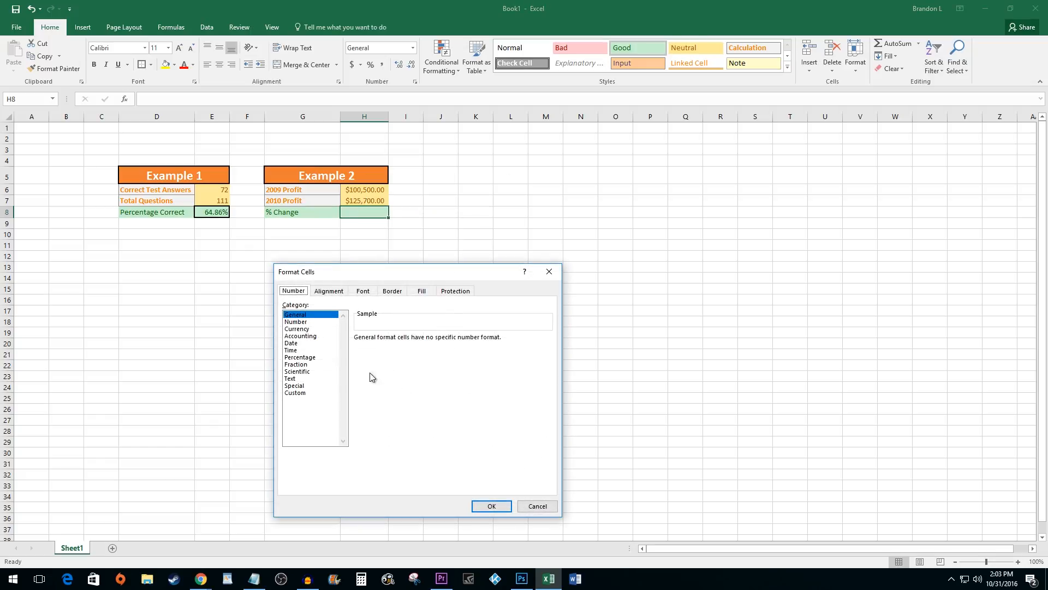
left_click(298, 357)
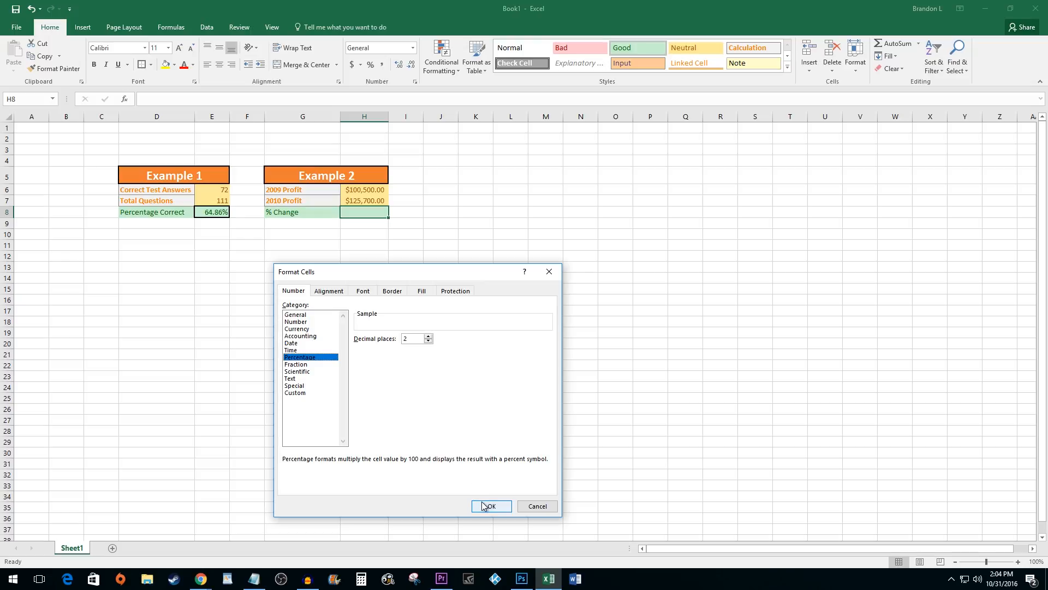
left_click(491, 505)
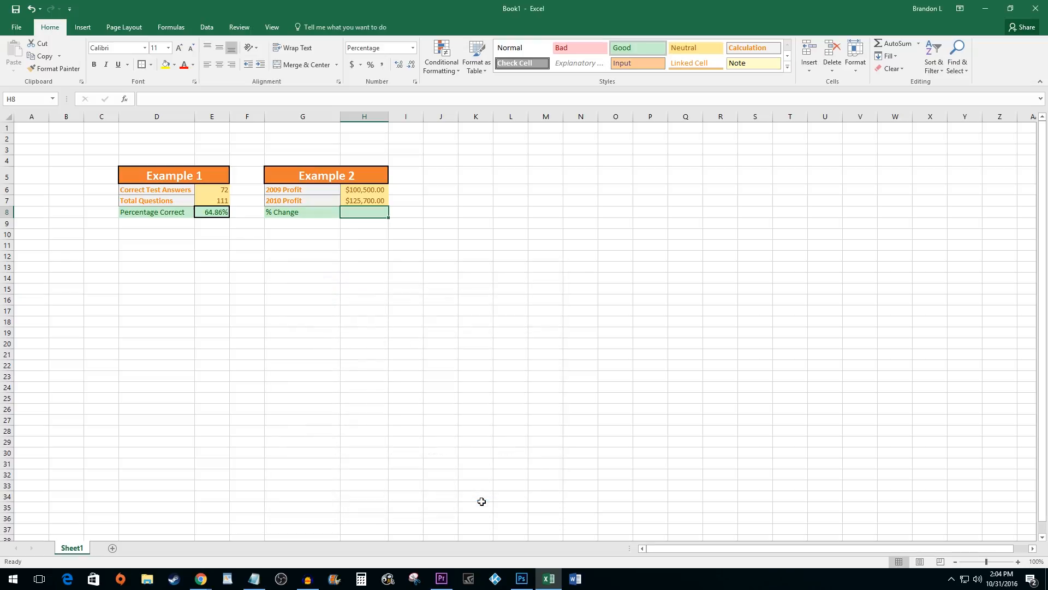
type("=")
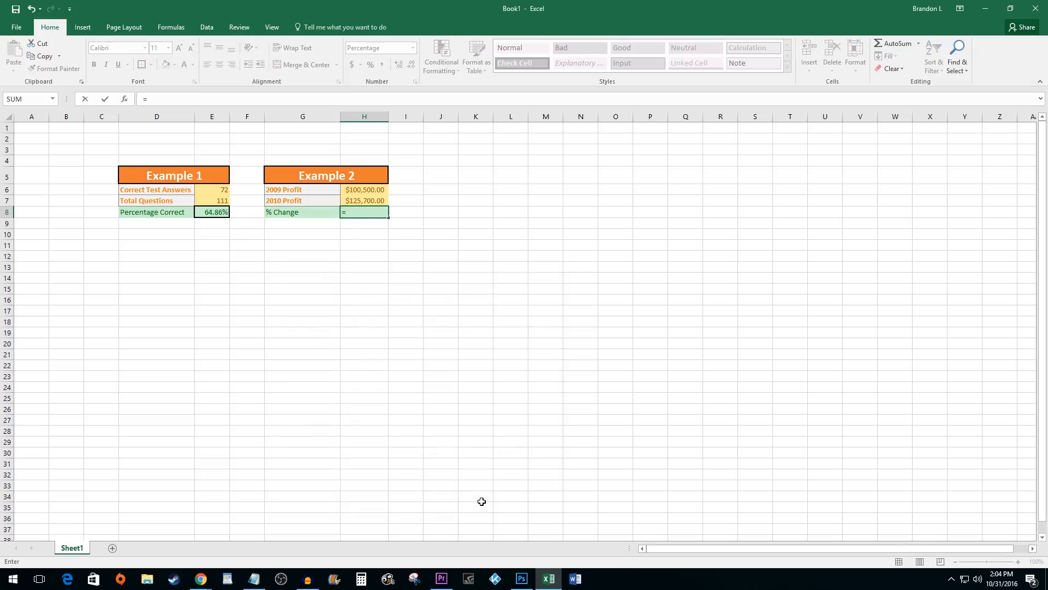
Enter =(H7-H6)/H6 in H8 so % Change shows 20.05%.
type("(")
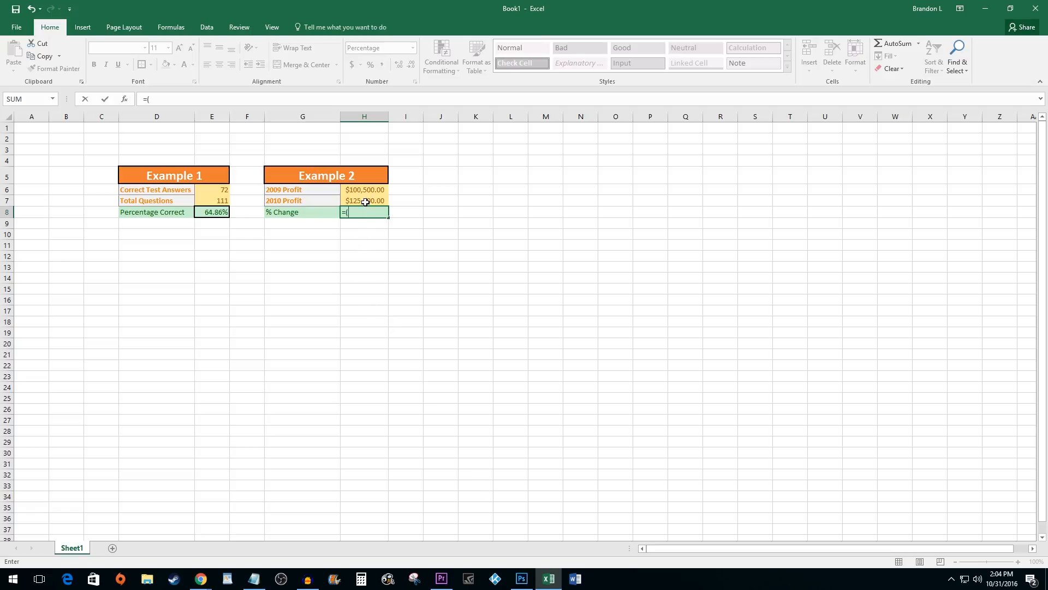
left_click(363, 201)
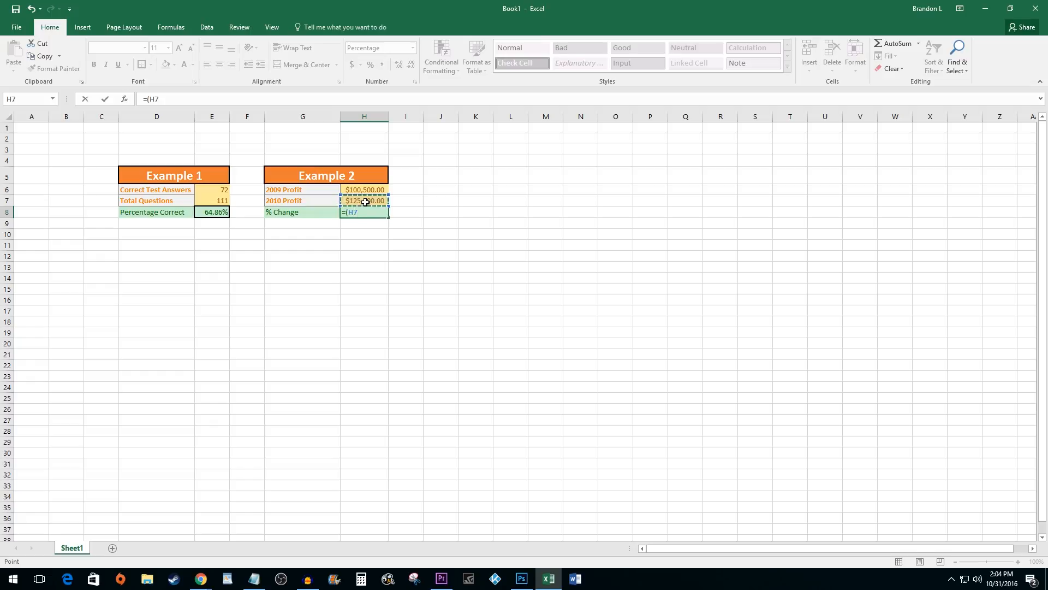
type("-")
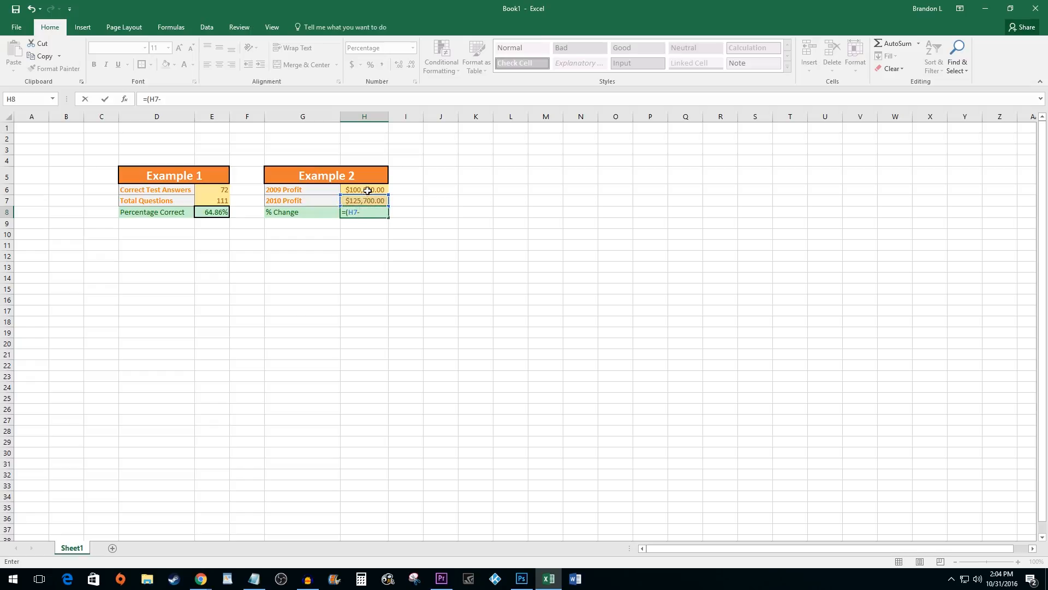
left_click(364, 190)
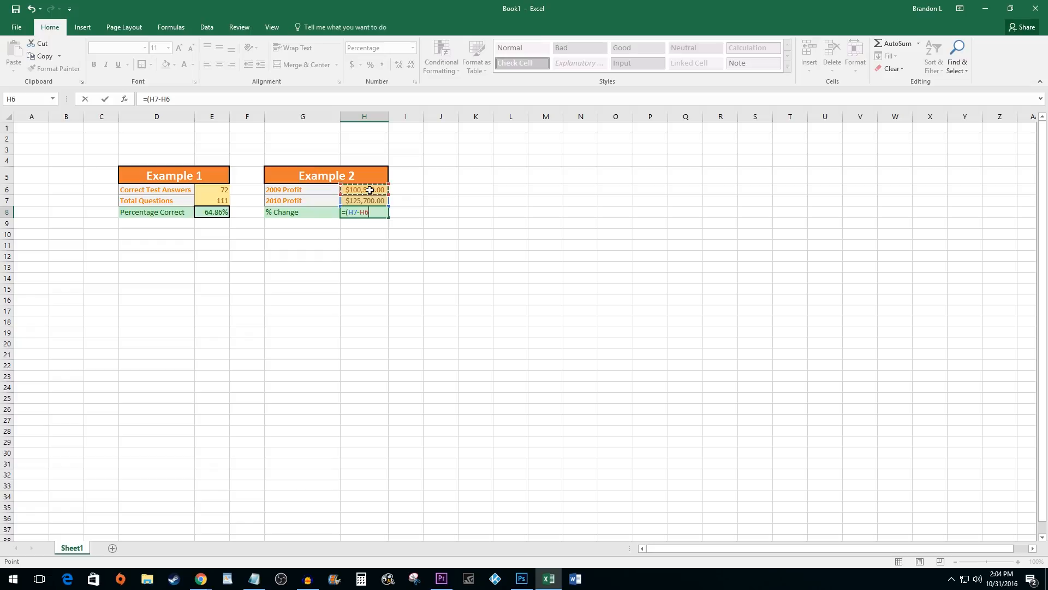
type(")")
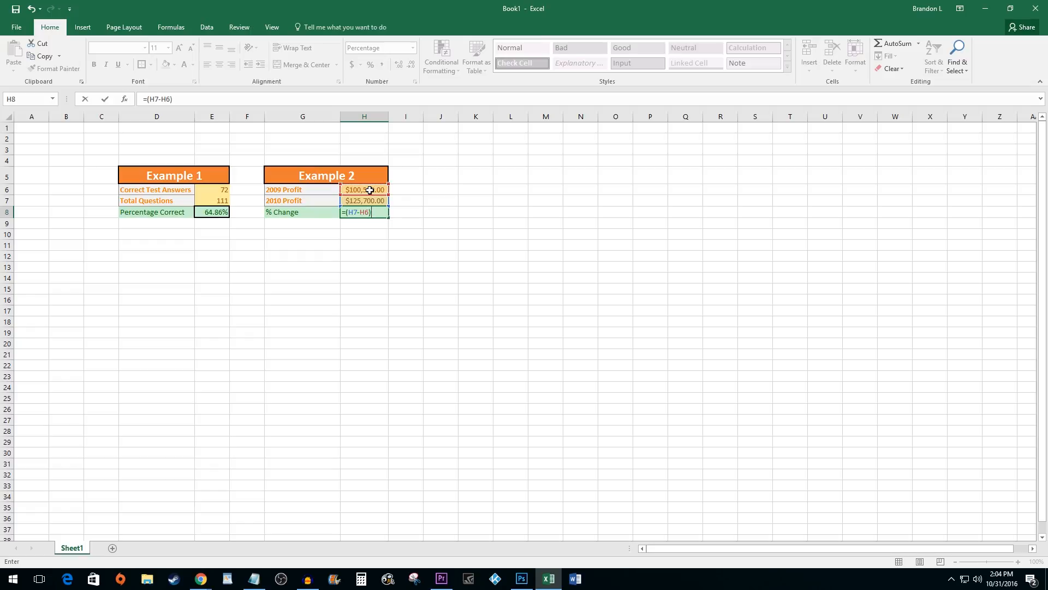
type("/")
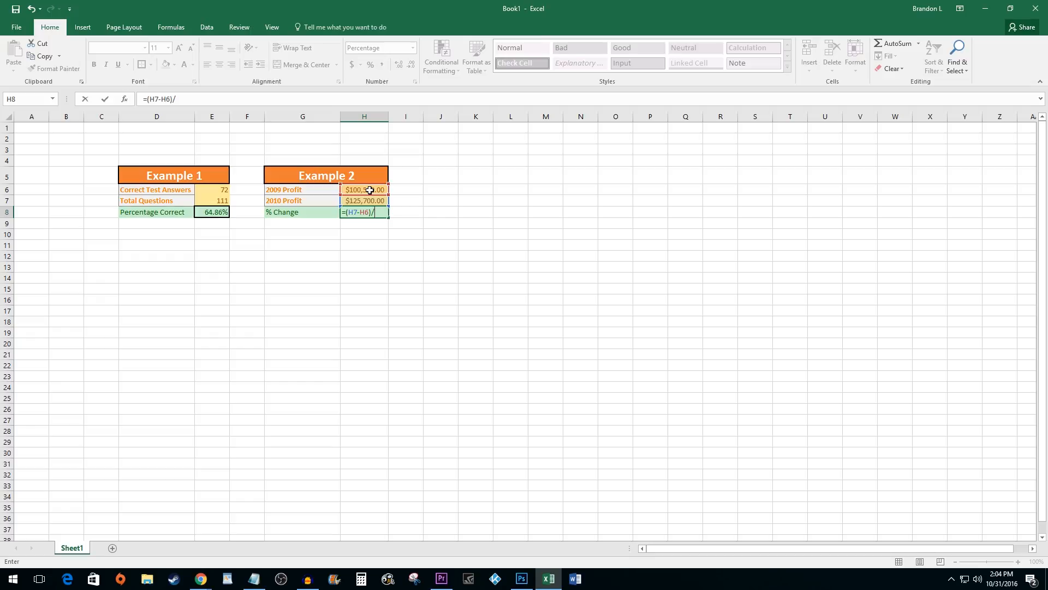
left_click(364, 200)
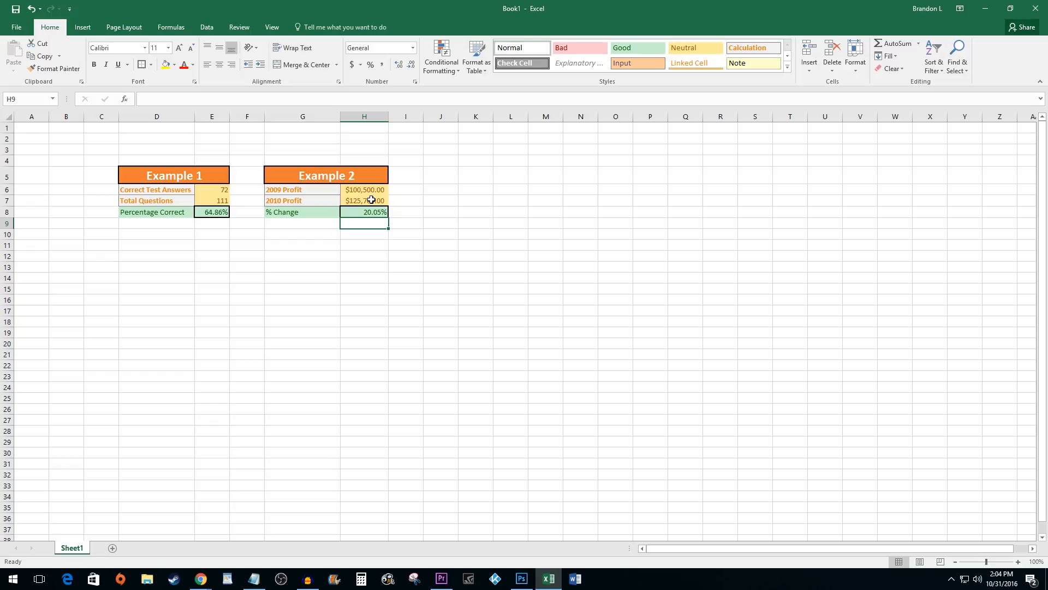
mouse_move(410, 271)
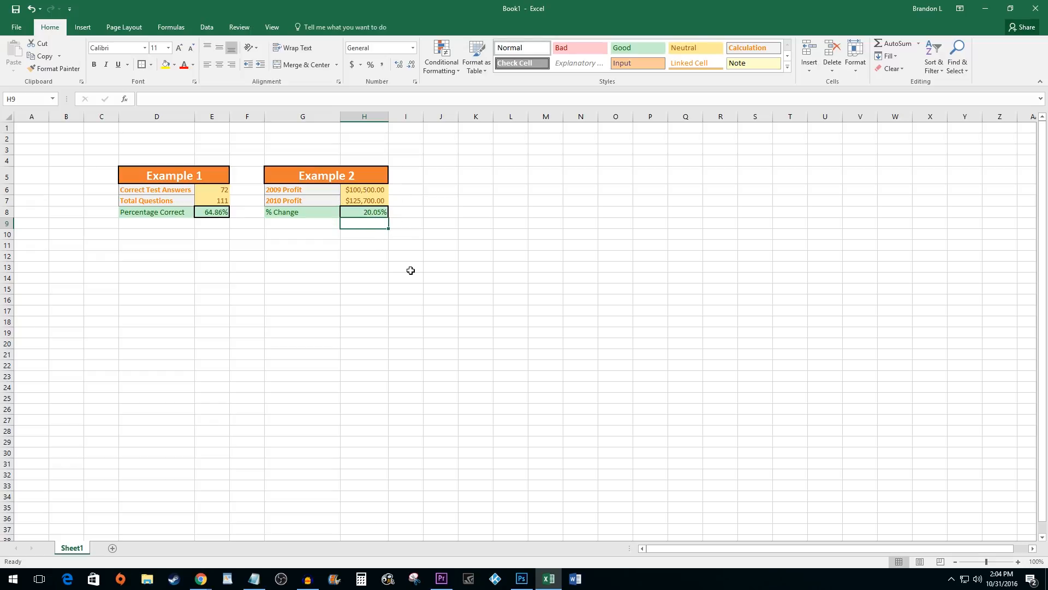